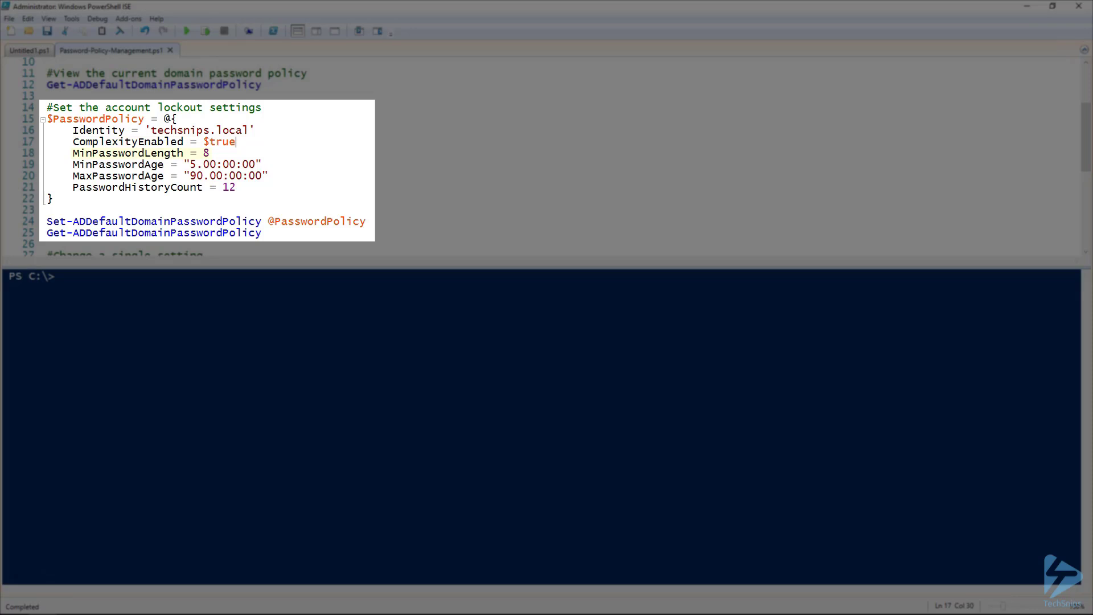
Step: Run the selected $PasswordPolicy hashtable and splatted Set-ADDefaultDomainPasswordPolicy command, then move to the MinPasswordAge line
{"action": "left_click_drag", "start_coordinate": [71, 163], "coordinate": [268, 175]}
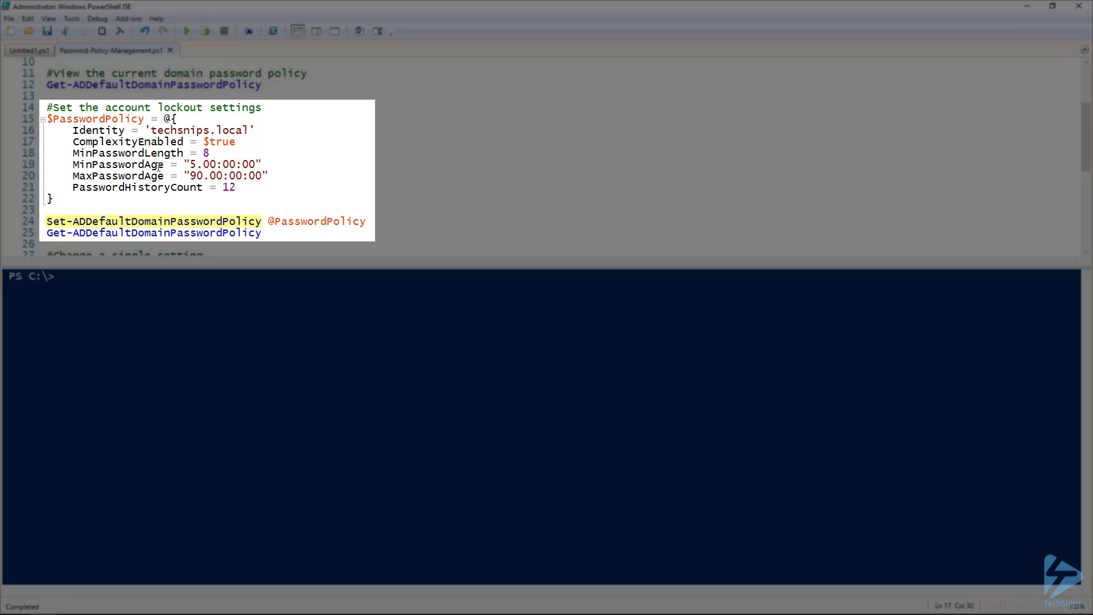
{"action": "key", "text": "F8"}
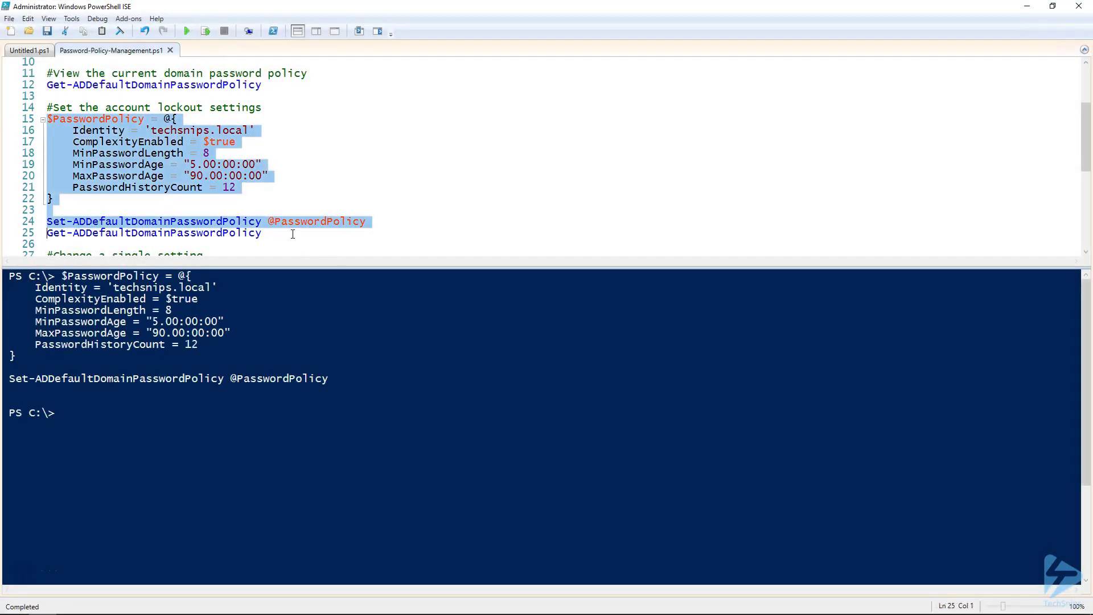
{"action": "left_click", "coordinate": [292, 234]}
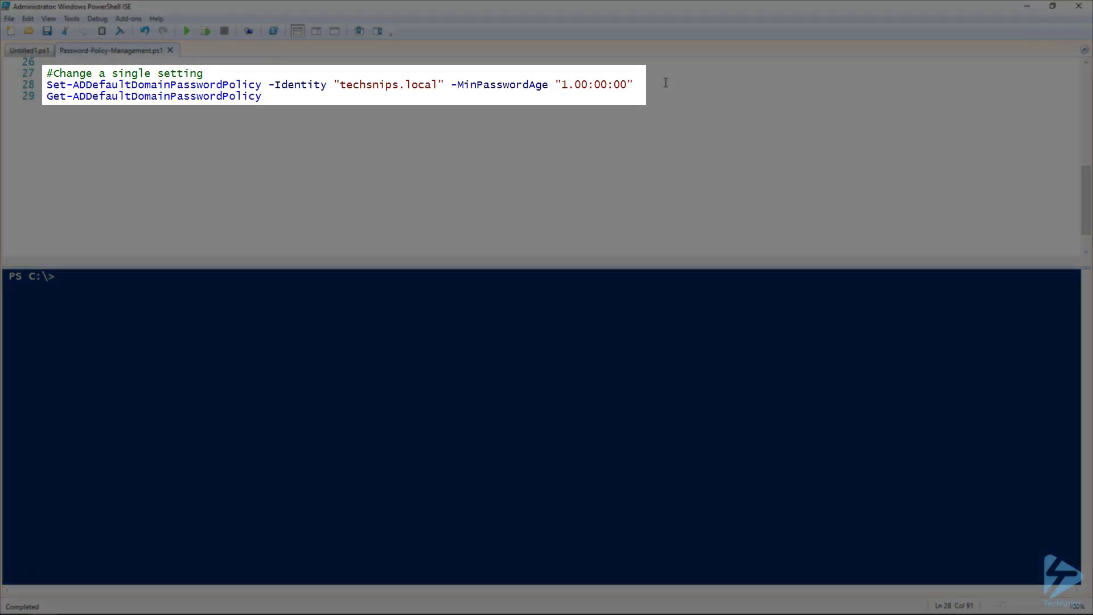
{"action": "left_click", "coordinate": [631, 84]}
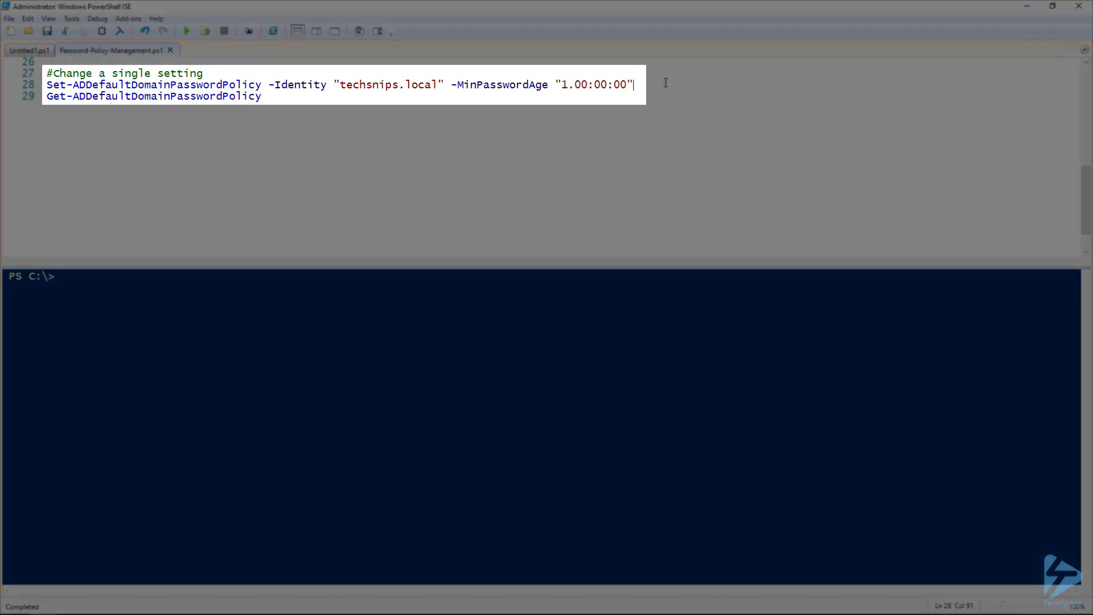